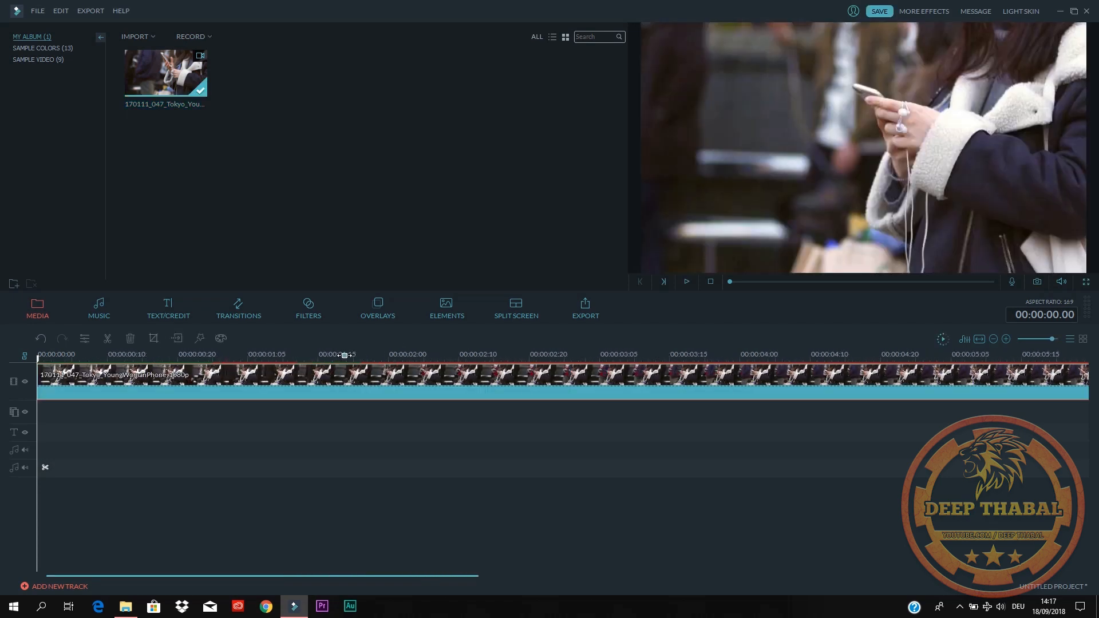
- Open the Tokyo clip's Color Tuning settings with 3D LUT enabled and its LUT list shown
click(339, 356)
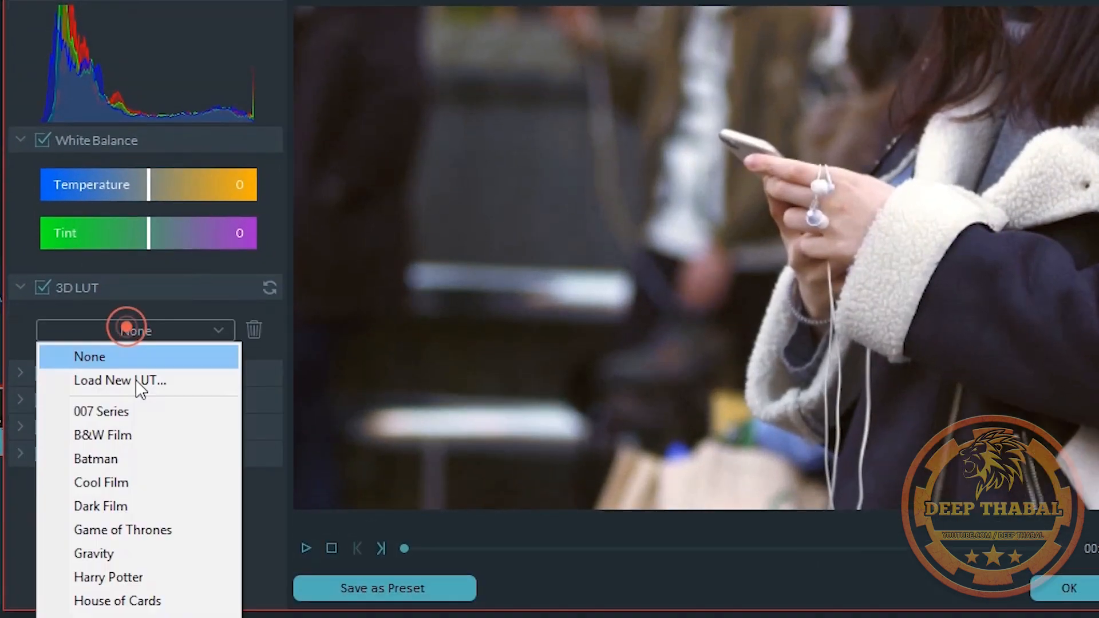
- Grade the Tokyo clip with a newly loaded LUT file and split it into short pieces
click(108, 577)
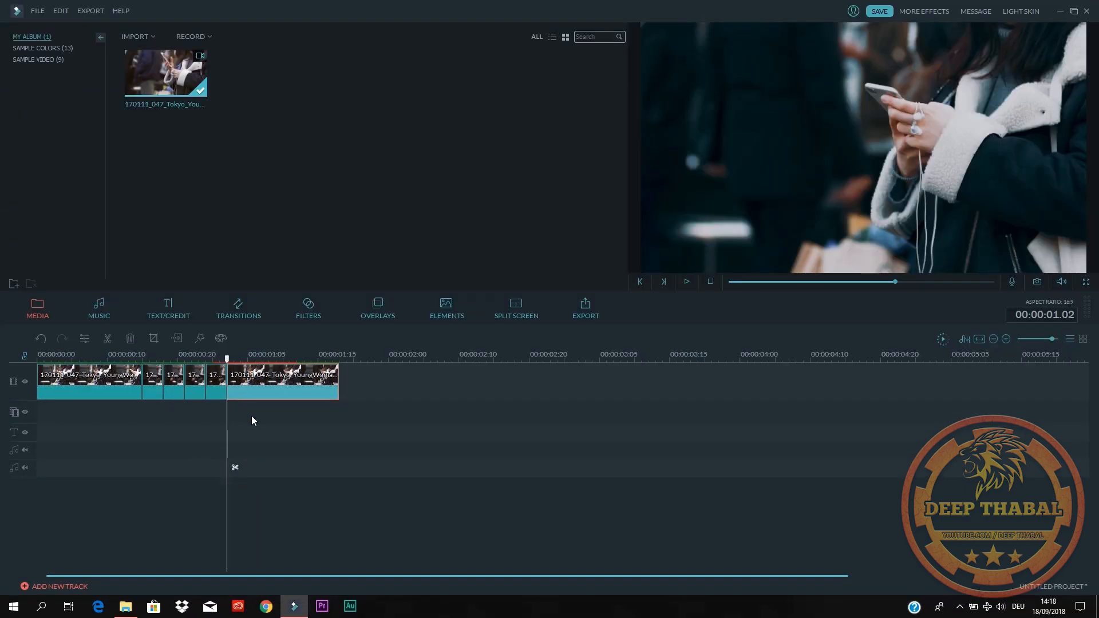
- Drag the last clip piece's right edge outward to lengthen it
click(141, 357)
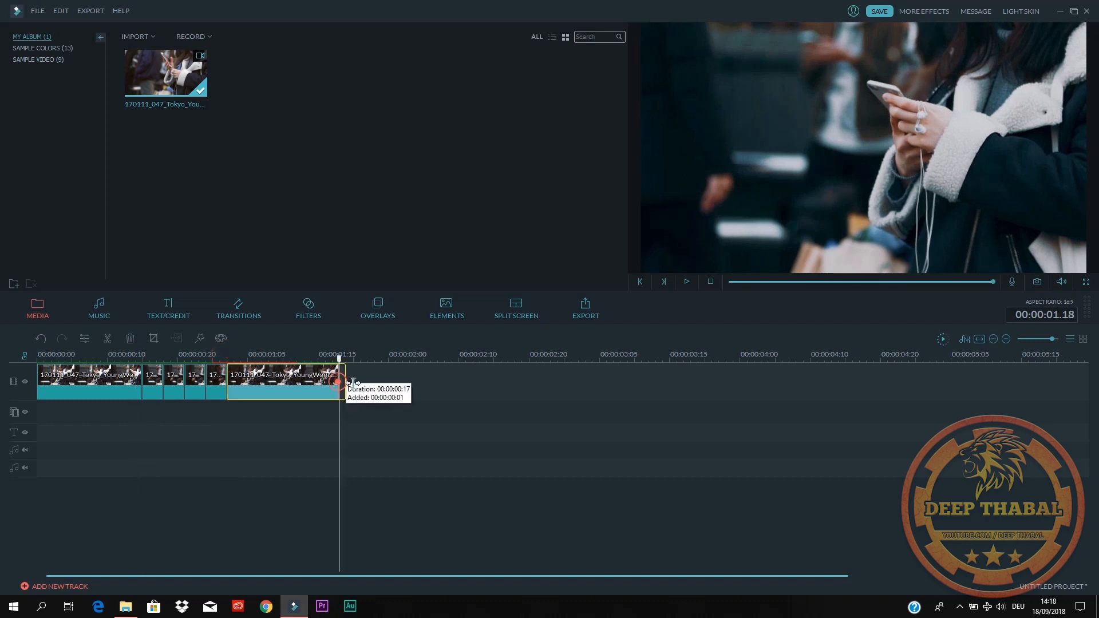
click(128, 354)
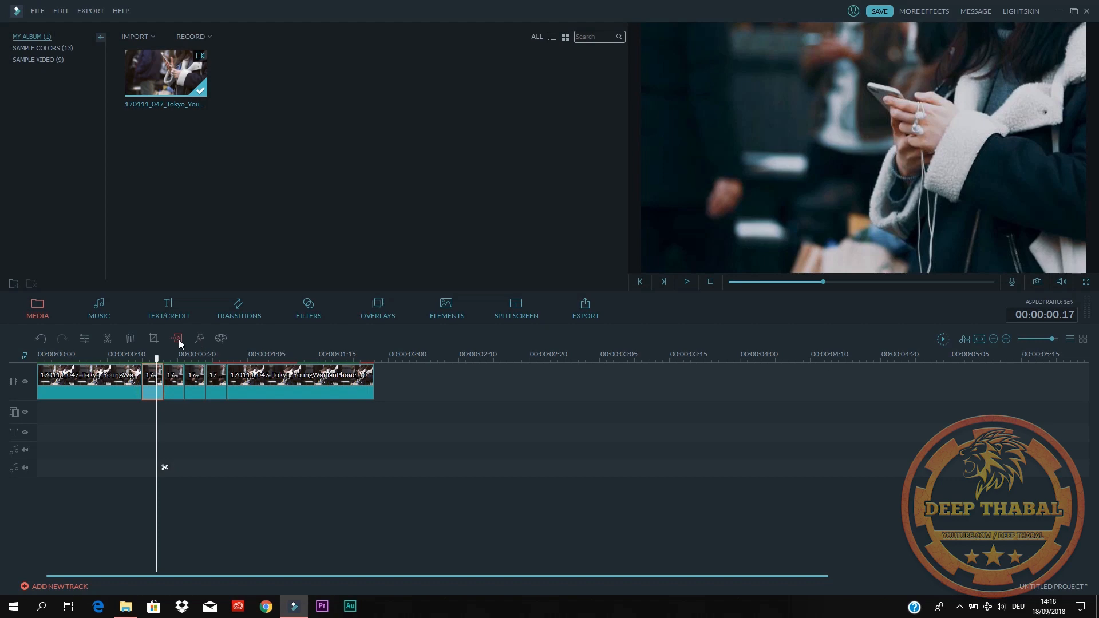
click(177, 338)
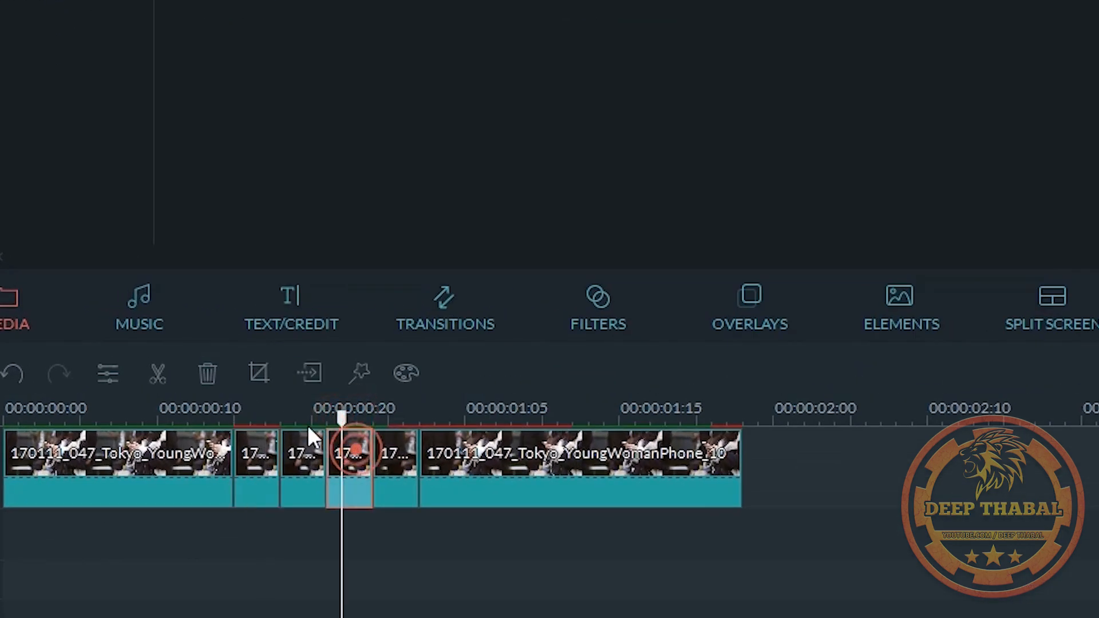
- Give the short piece a Pan & Zoom move tightening from full frame onto the woman
click(258, 372)
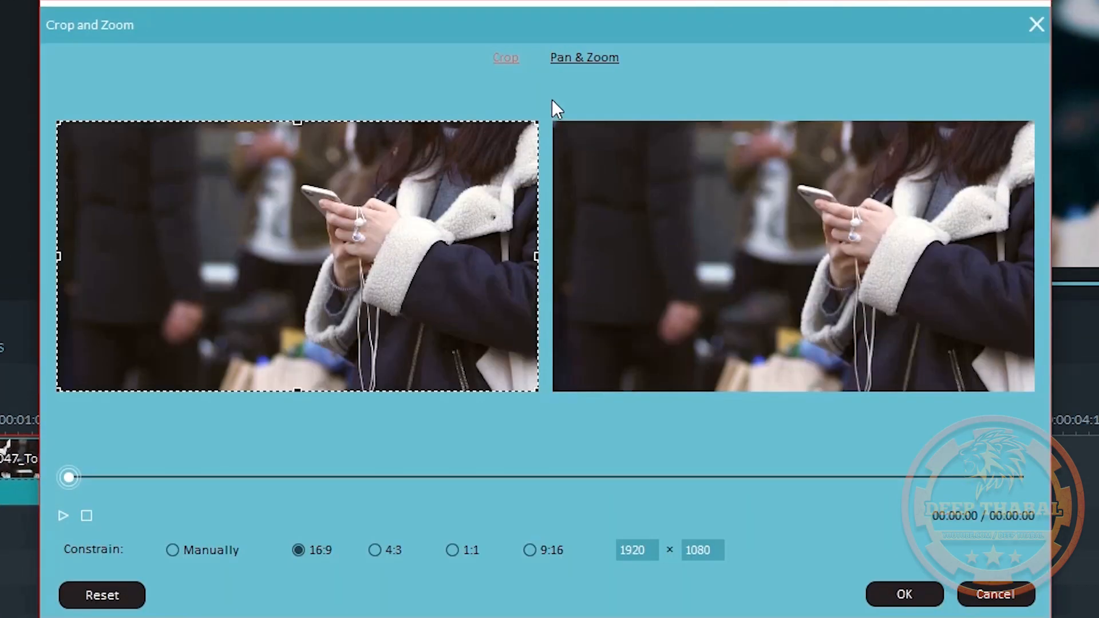
click(584, 57)
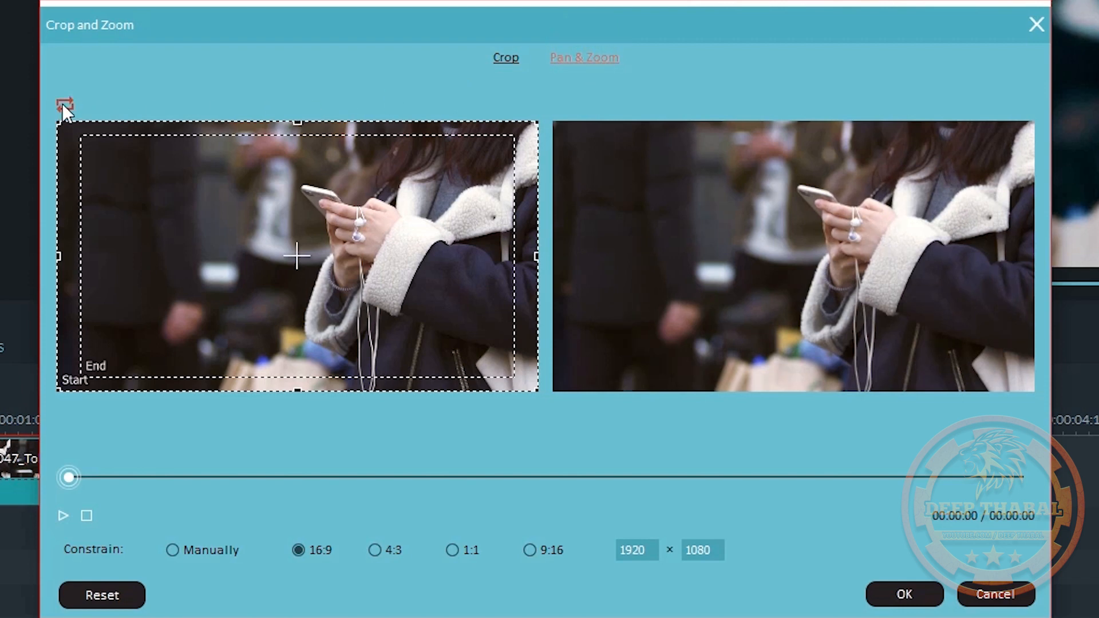
drag(533, 396, 505, 371)
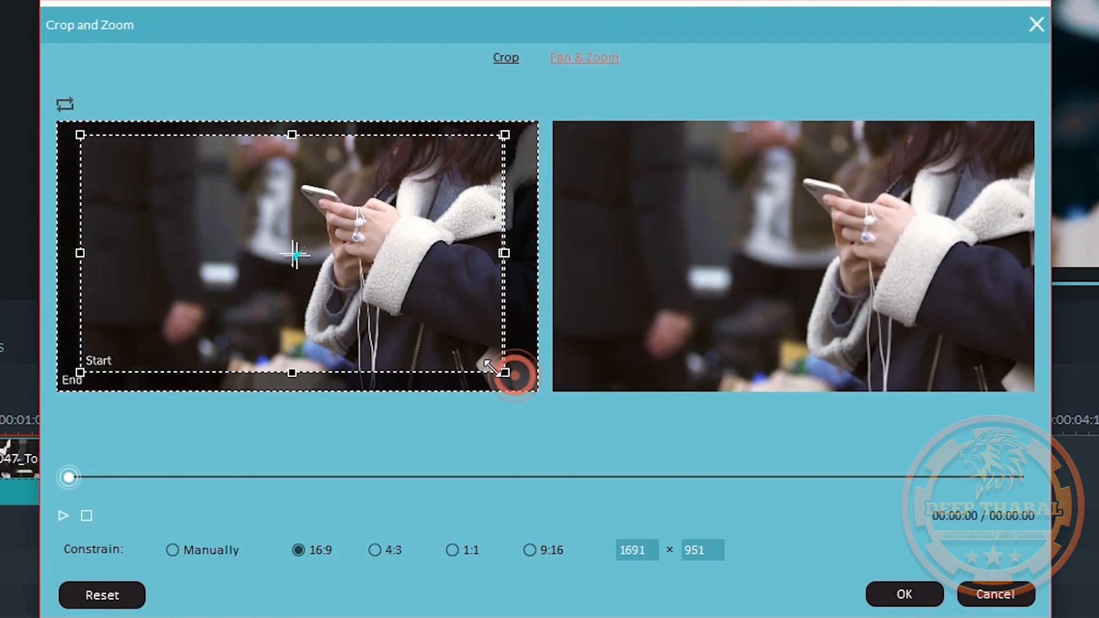
drag(502, 374, 501, 371)
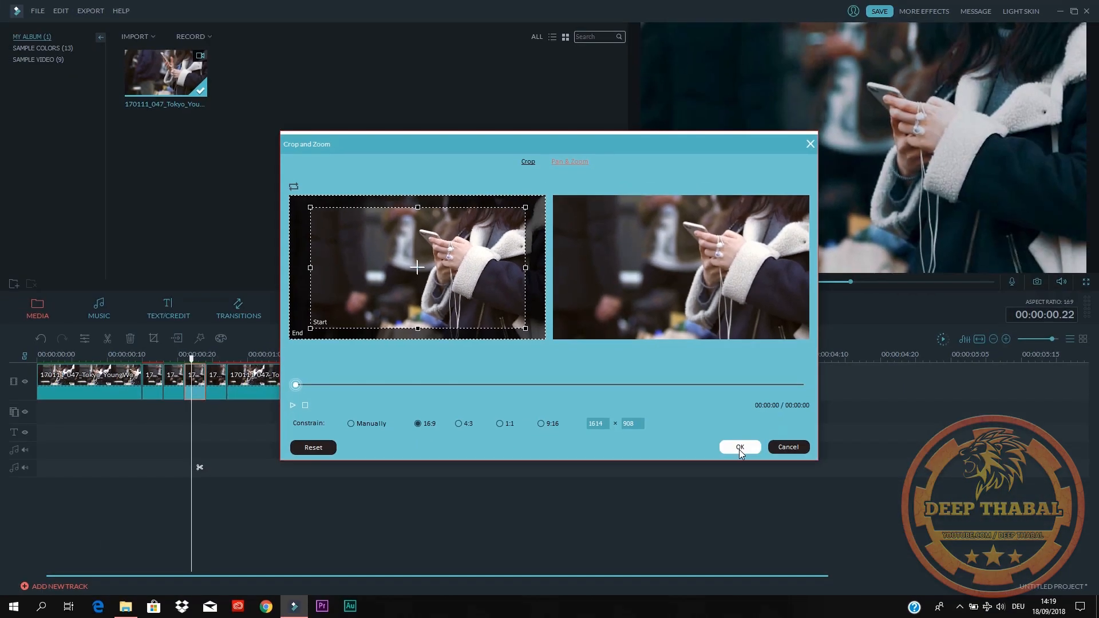
click(738, 447)
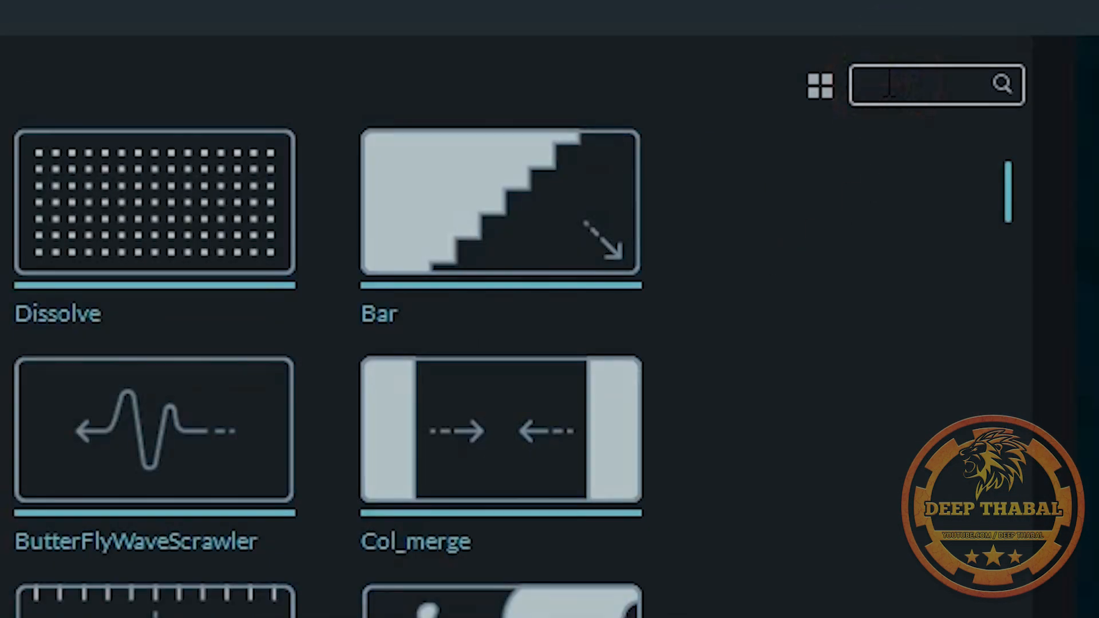
- Place Flash transitions between pieces and a Cinema 21:9 overlay above the clip
text(fl)
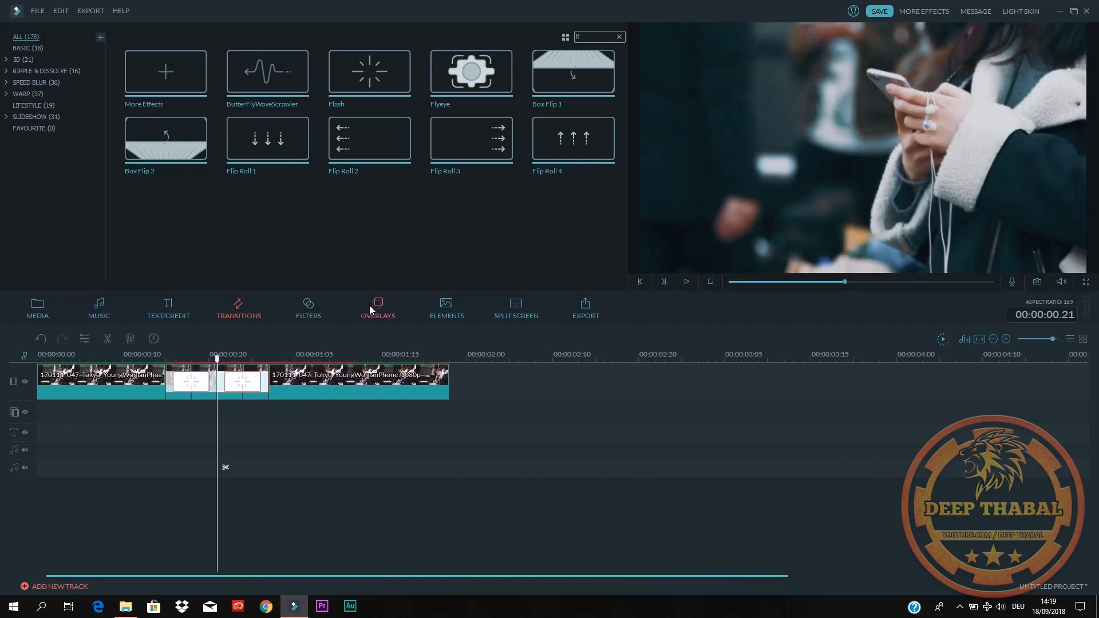
click(378, 309)
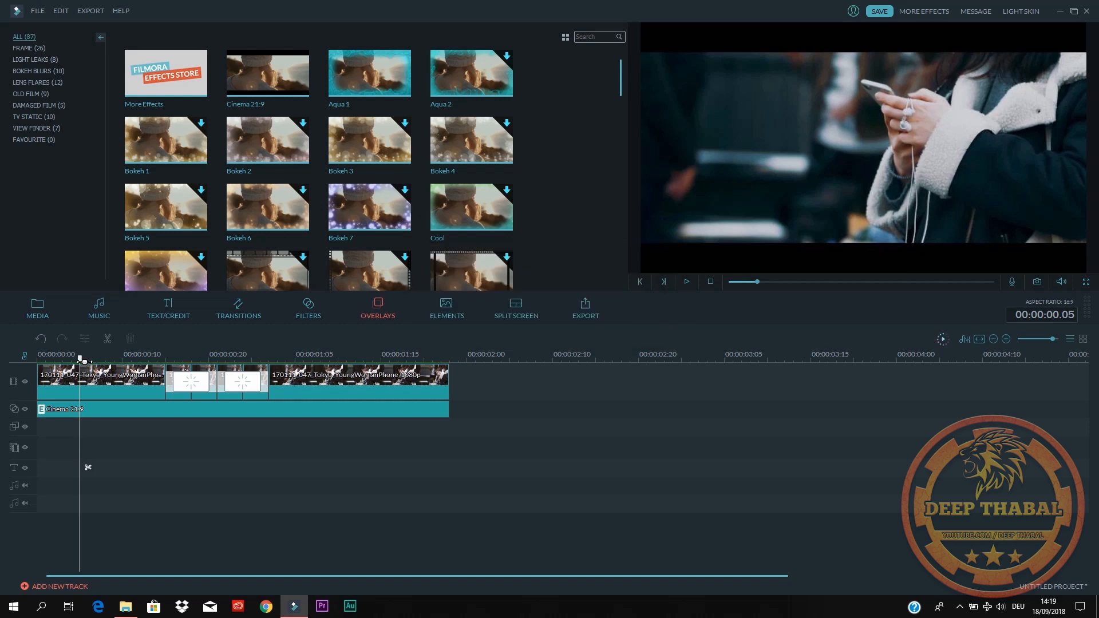
click(686, 281)
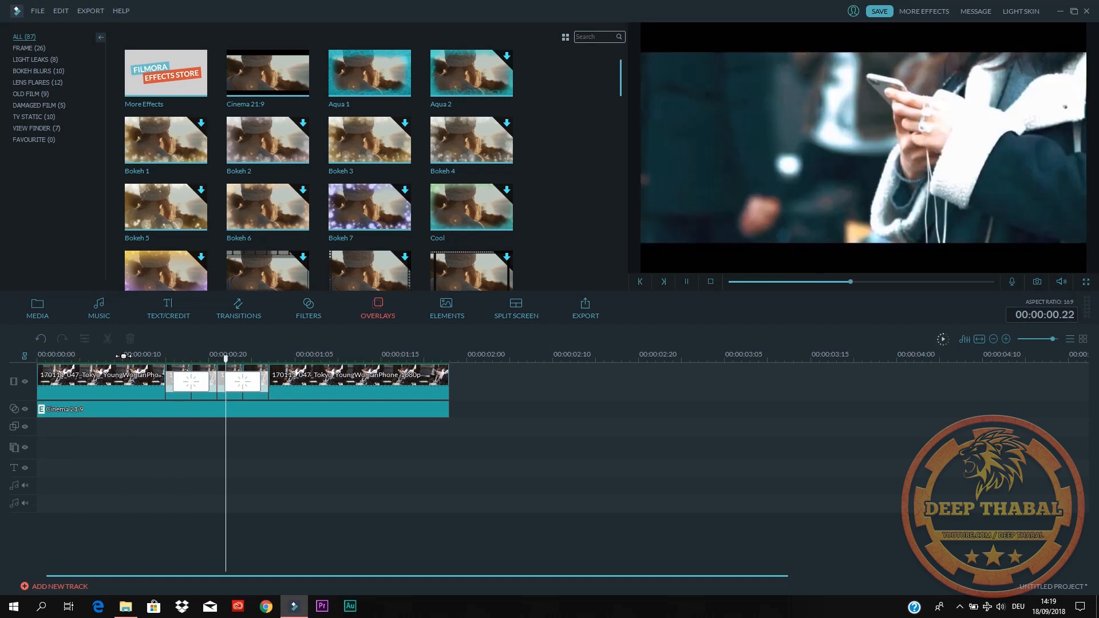
click(285, 354)
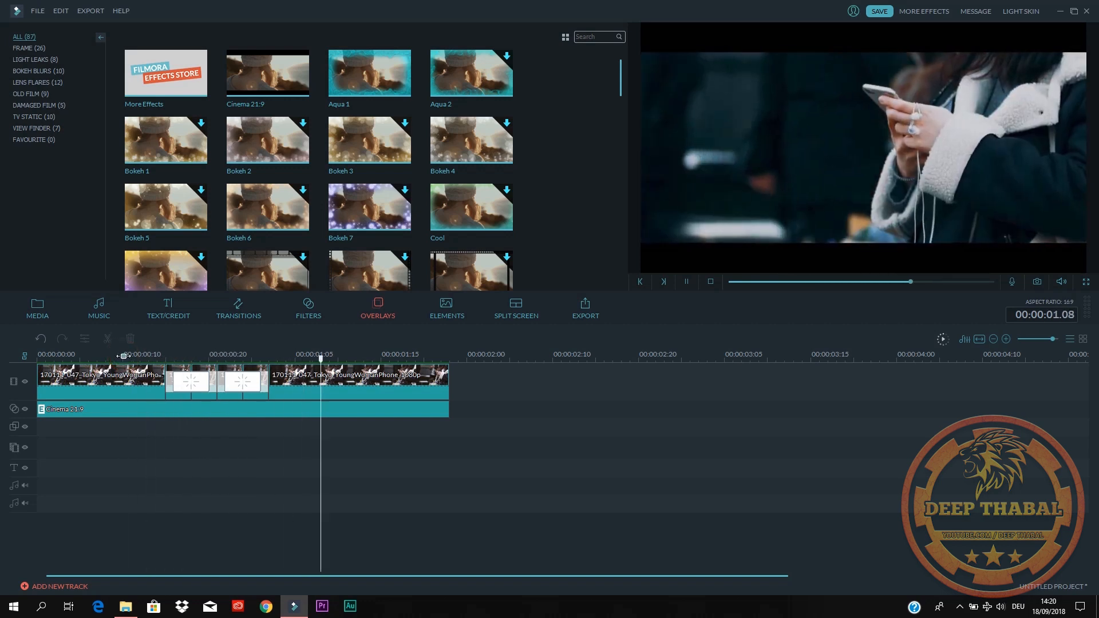
click(125, 355)
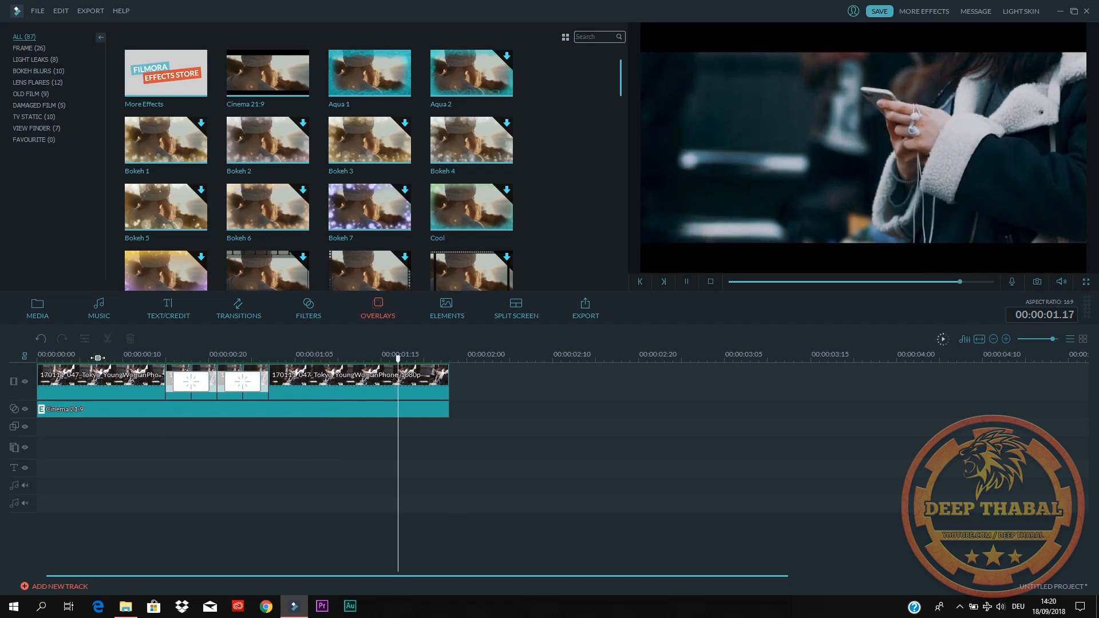
click(268, 356)
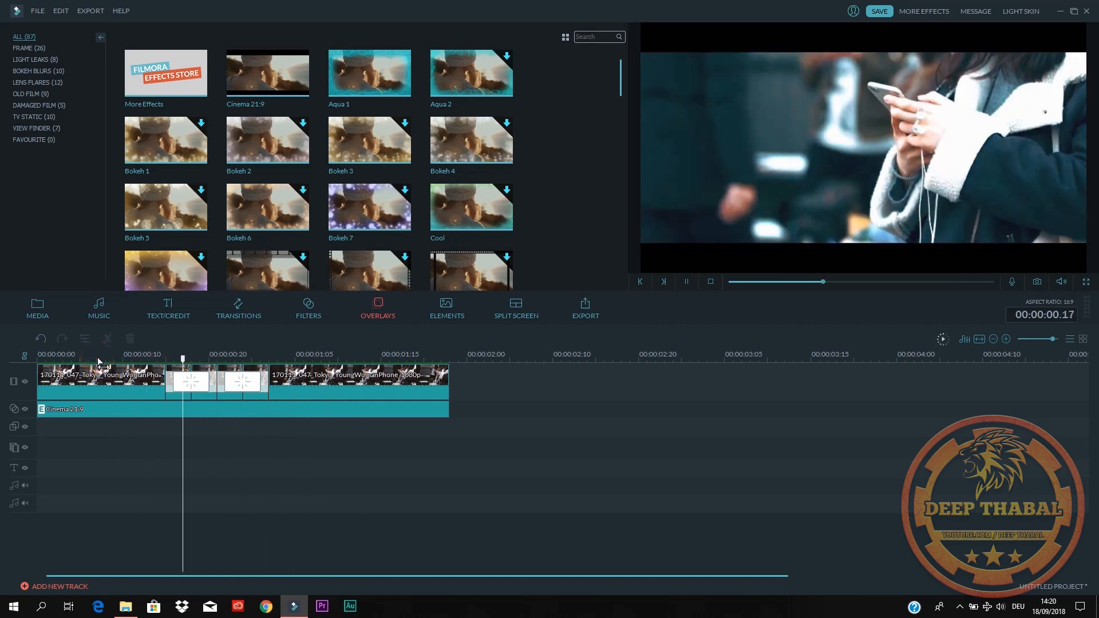
click(97, 356)
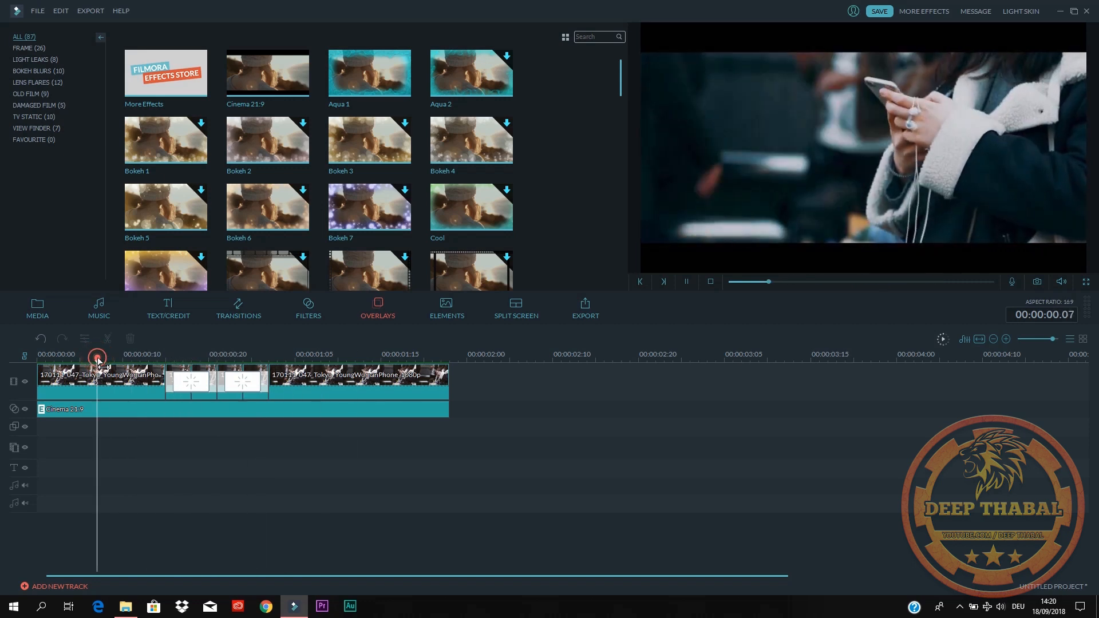